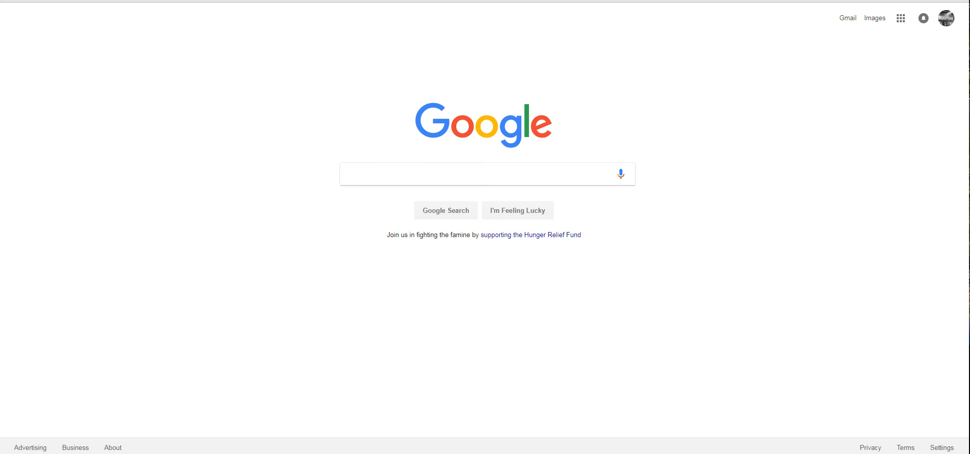
{"action": "mouse_move", "coordinate": [329, 194]}
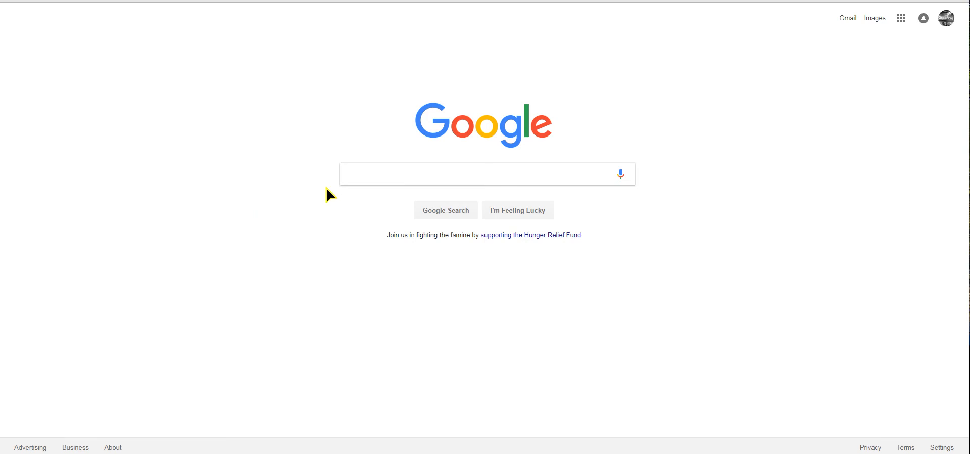
Step: Google 'alarm lock' and open the 'Welcome to Alarm Lock' result
{"action": "left_click", "coordinate": [485, 174]}
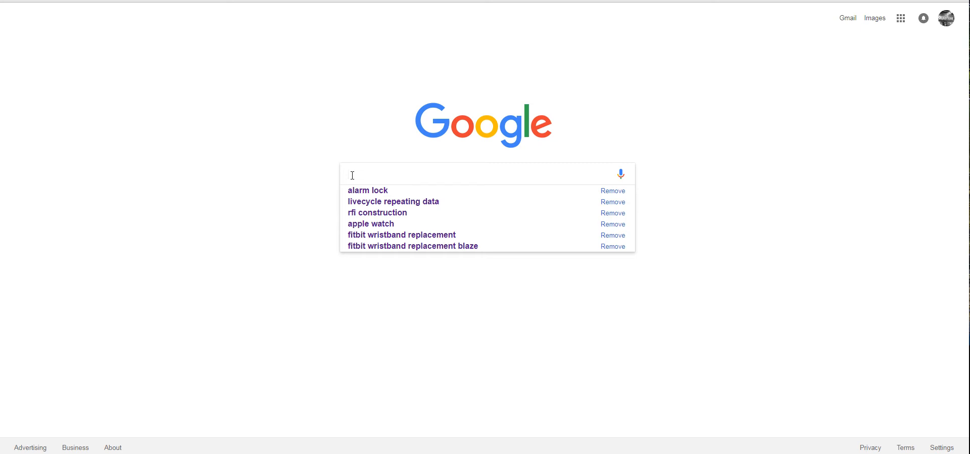
{"action": "type", "text": "Alarm"}
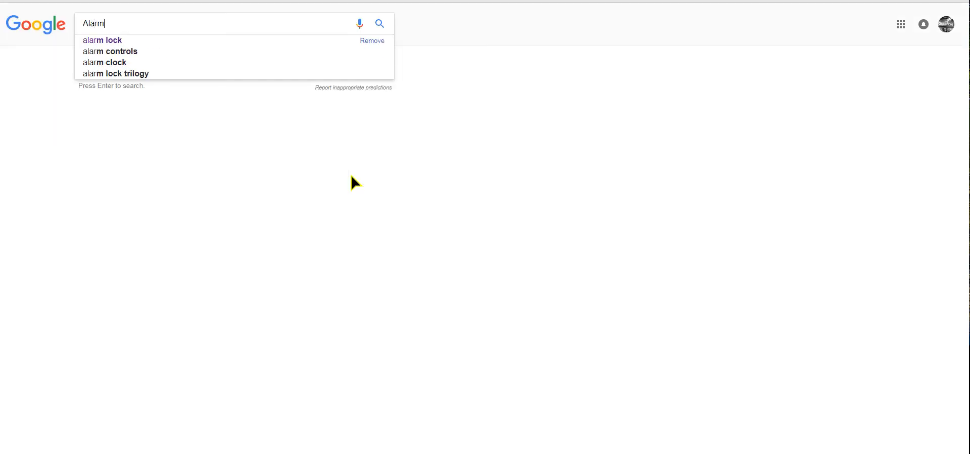
{"action": "left_click", "coordinate": [101, 39]}
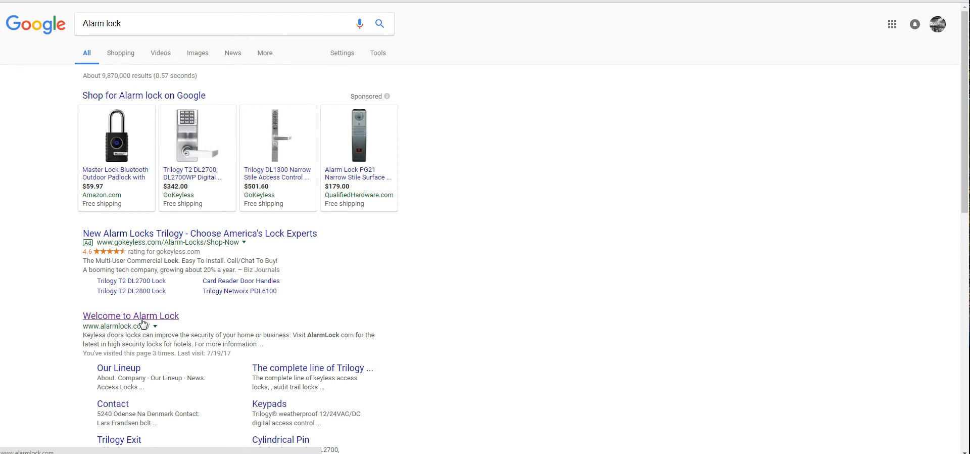
{"action": "mouse_move", "coordinate": [168, 323]}
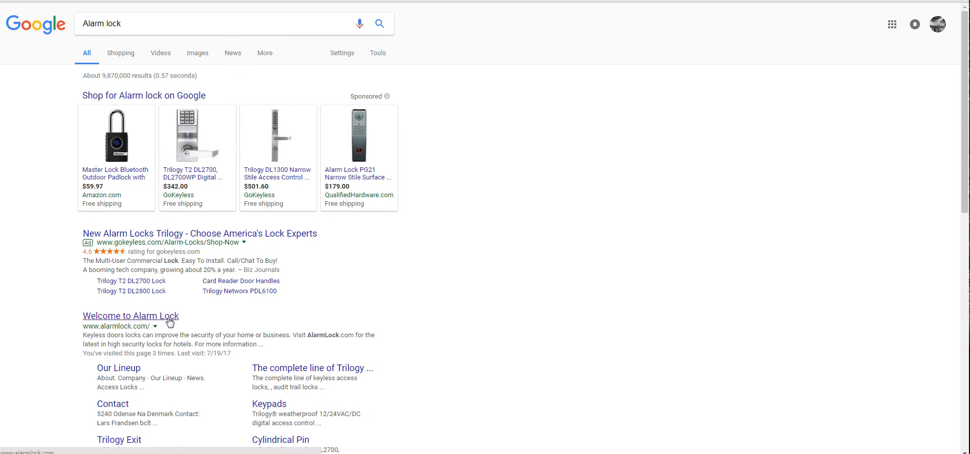
{"action": "left_click", "coordinate": [131, 316]}
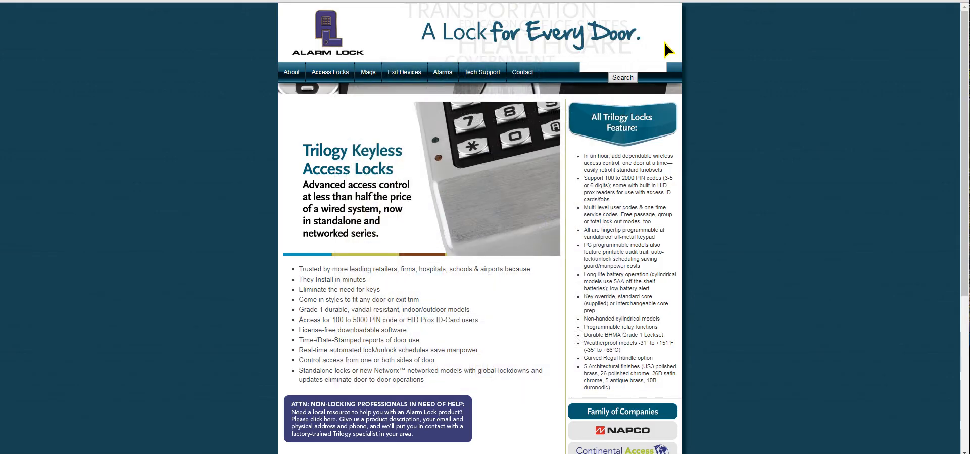
Step: Open the Tech Support menu in the Alarm Lock site navigation
{"action": "left_click", "coordinate": [482, 72]}
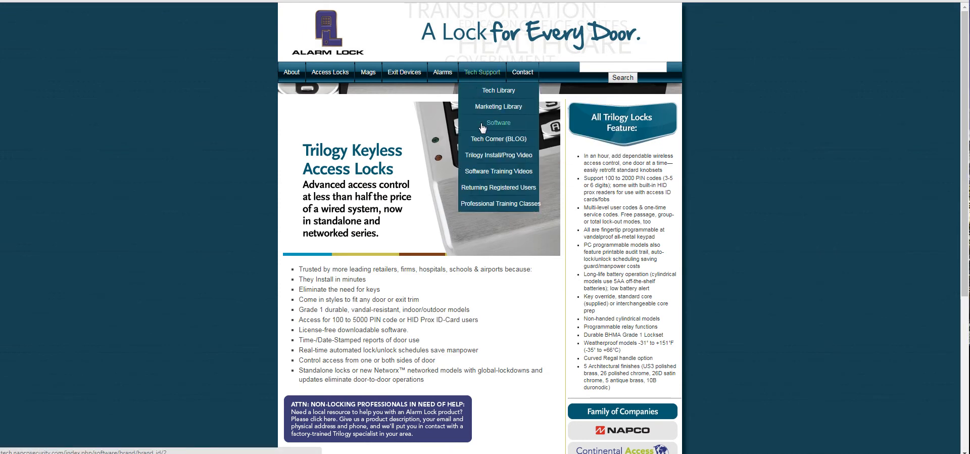
{"action": "mouse_move", "coordinate": [505, 124]}
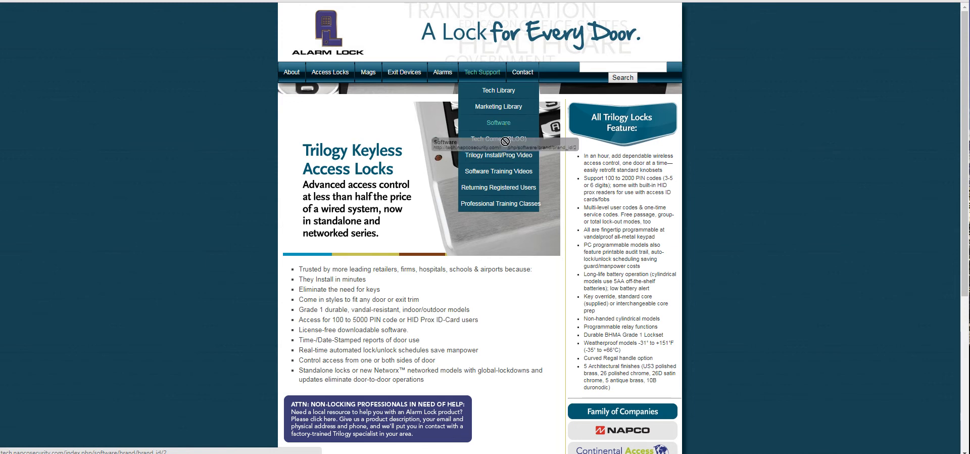
{"action": "mouse_move", "coordinate": [499, 171]}
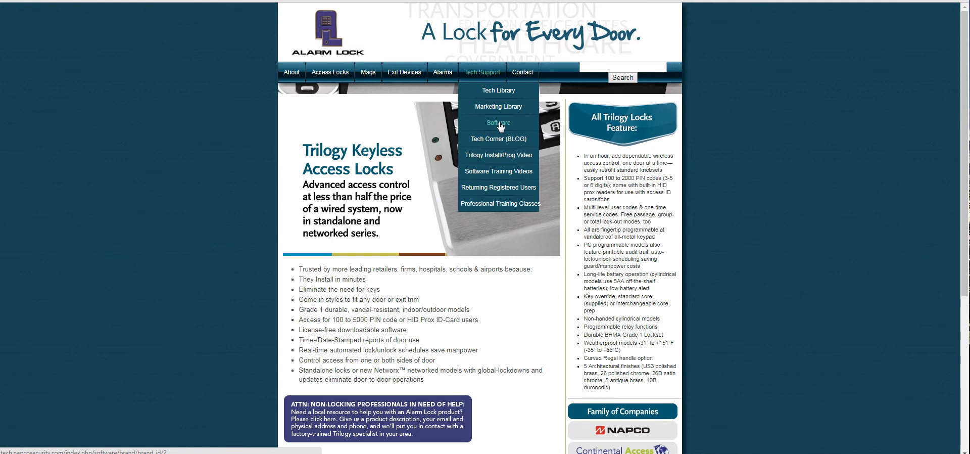
Step: Choose Software under Tech Support to reach the Alarm Lock Software Downloads table
{"action": "left_click", "coordinate": [498, 122]}
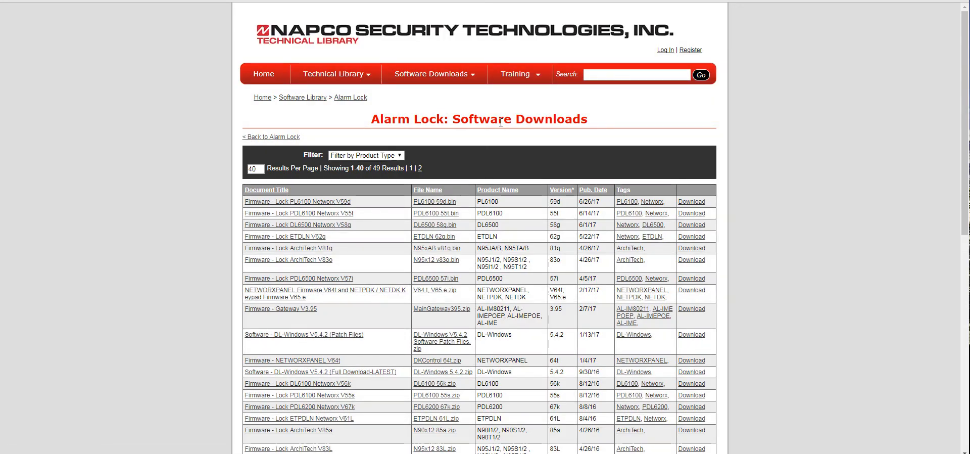
{"action": "mouse_move", "coordinate": [362, 328]}
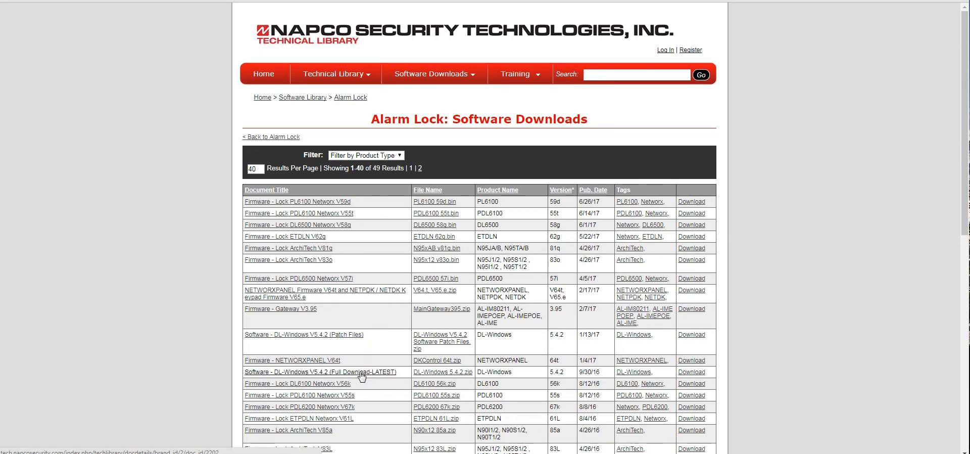
{"action": "mouse_move", "coordinate": [292, 373]}
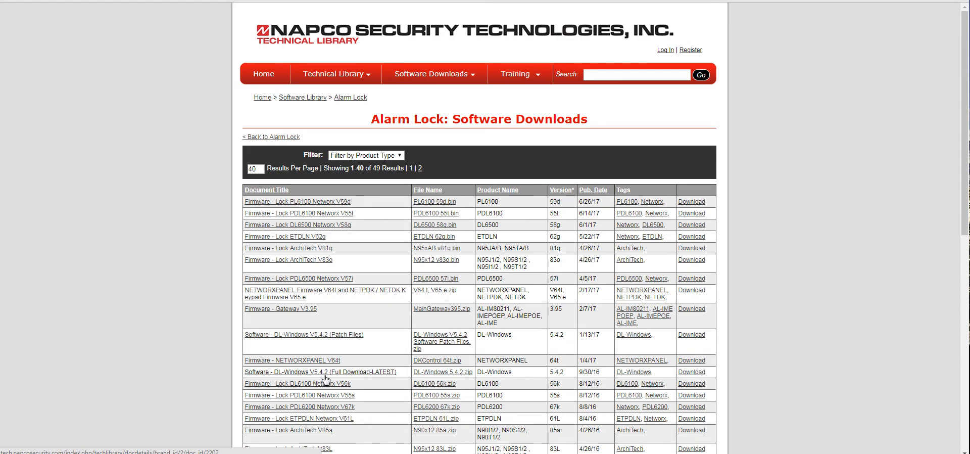
{"action": "mouse_move", "coordinate": [388, 375]}
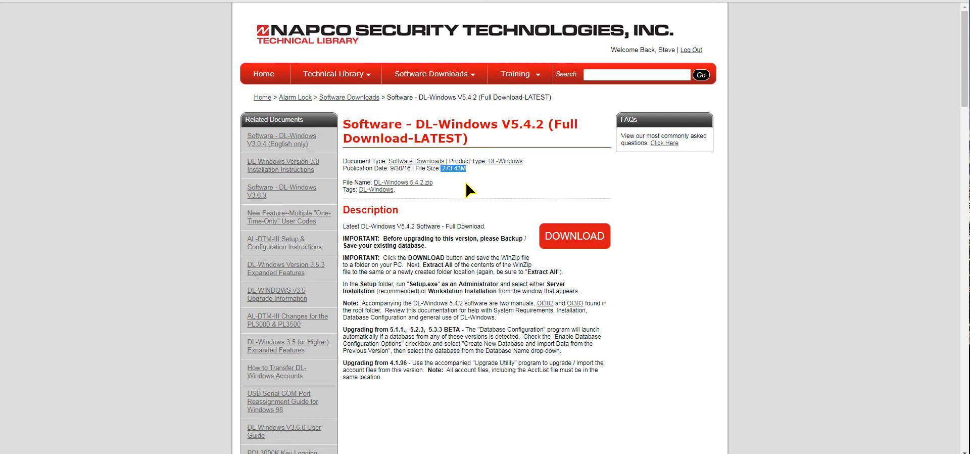
{"action": "mouse_move", "coordinate": [474, 184]}
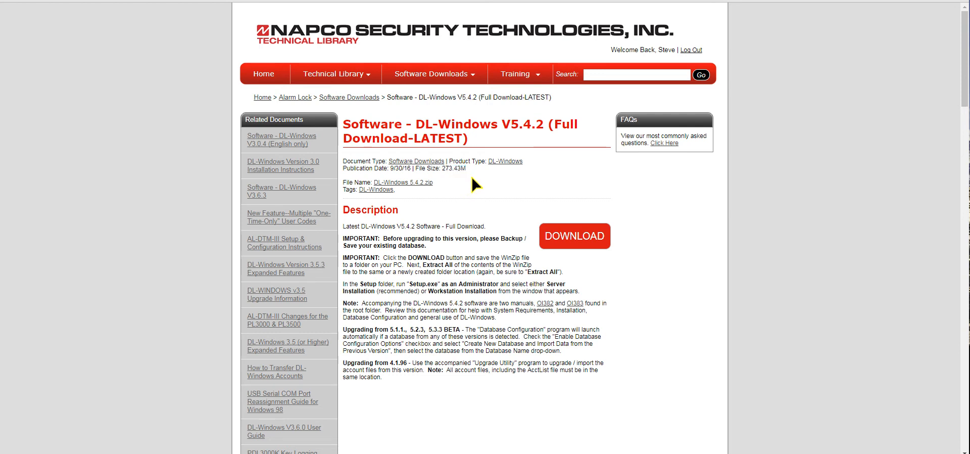
{"action": "mouse_move", "coordinate": [464, 198]}
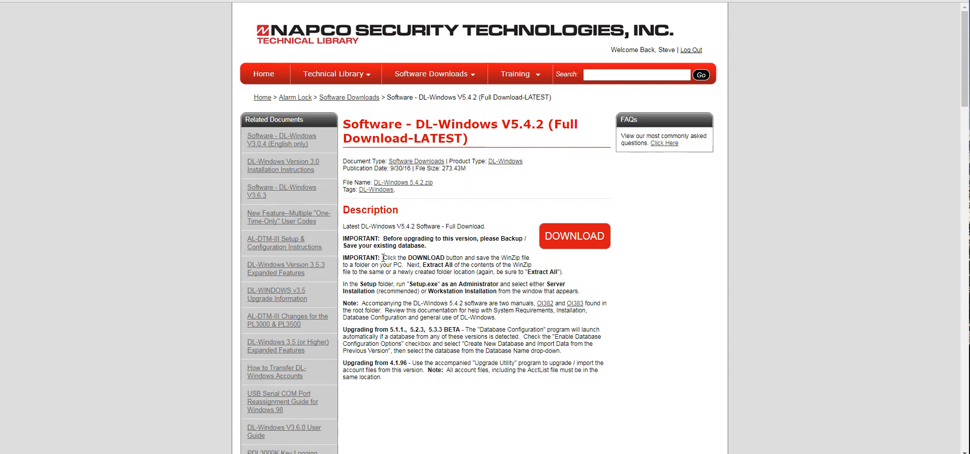
{"action": "mouse_move", "coordinate": [389, 259]}
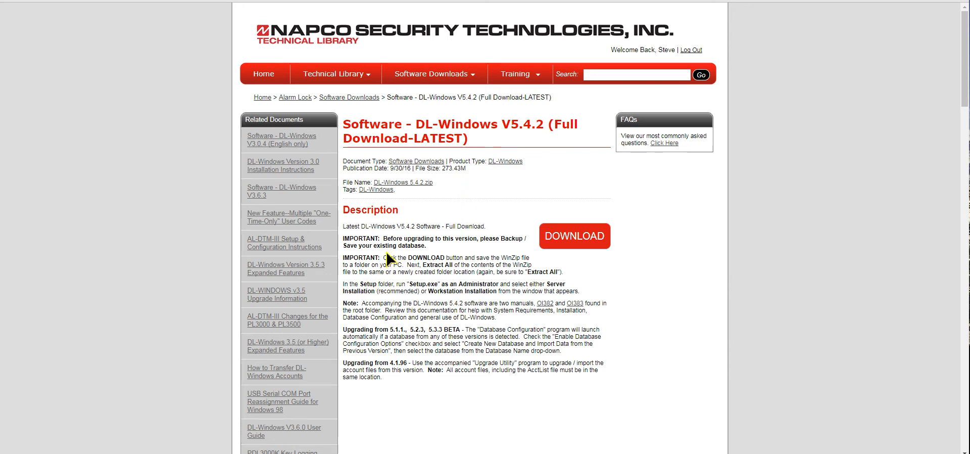
Step: Highlight the IMPORTANT download and extract instructions for DL-Windows V5.4.2
{"action": "left_click_drag", "start_coordinate": [383, 257], "coordinate": [498, 264]}
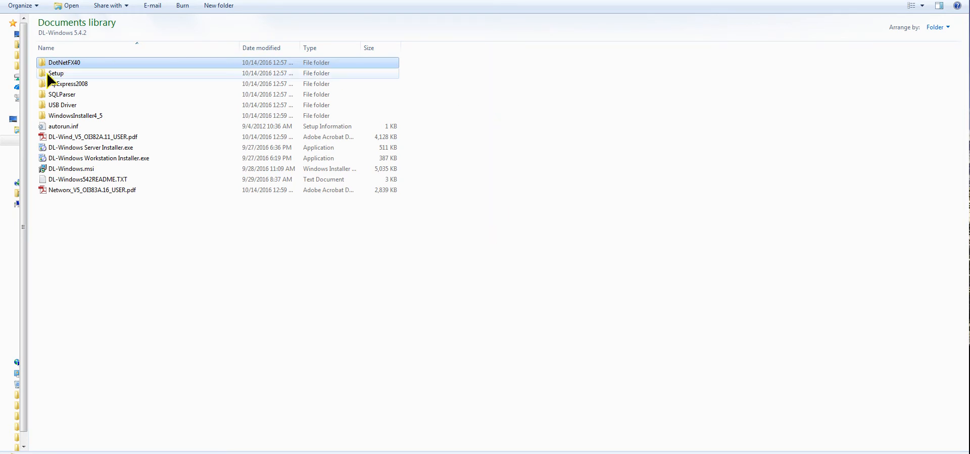
Step: Open the Setup folder in DL-Windows 5.4.2 and select Setup.exe
{"action": "left_click", "coordinate": [56, 73]}
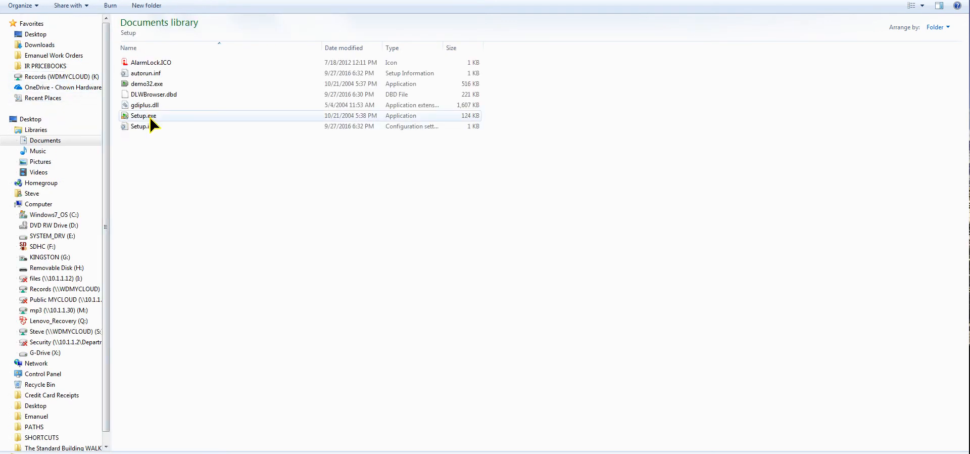
{"action": "mouse_move", "coordinate": [154, 118]}
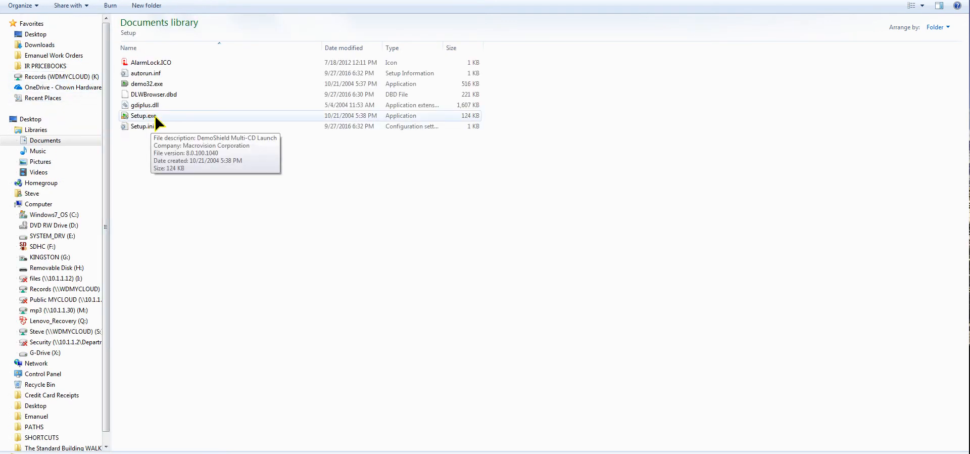
{"action": "mouse_move", "coordinate": [164, 118]}
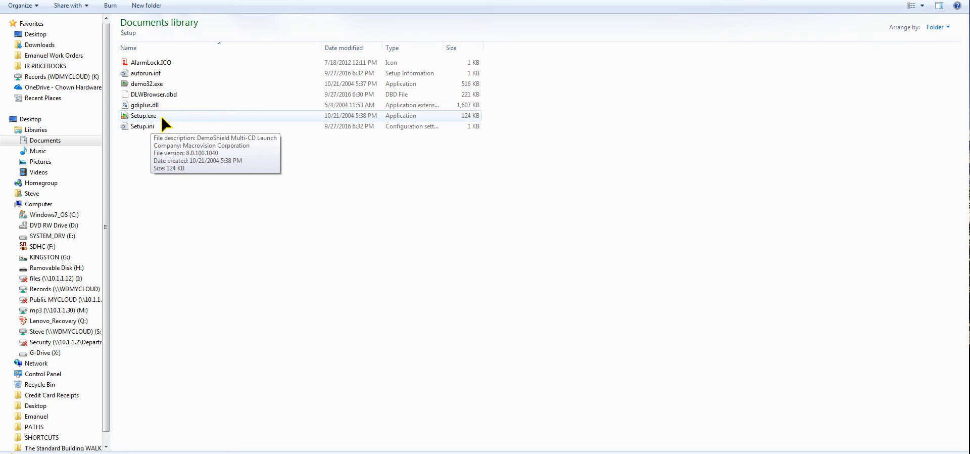
{"action": "left_click", "coordinate": [143, 116]}
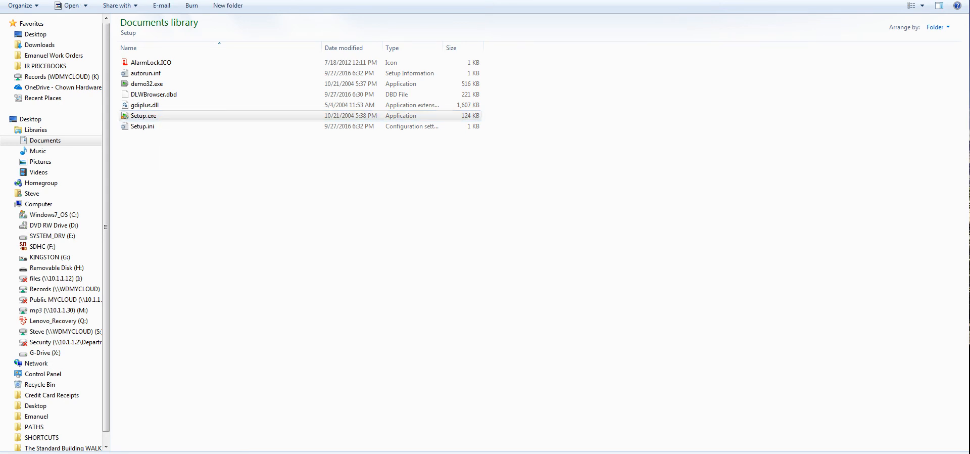
{"action": "left_click", "coordinate": [143, 116]}
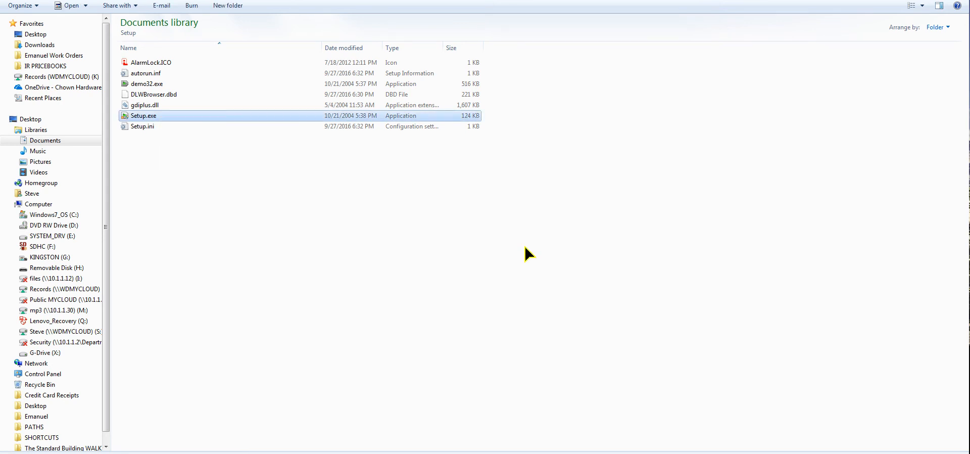
Step: Run Setup.exe to show the Server, Workstation and USB Gateway install options
{"action": "double_click", "coordinate": [143, 116]}
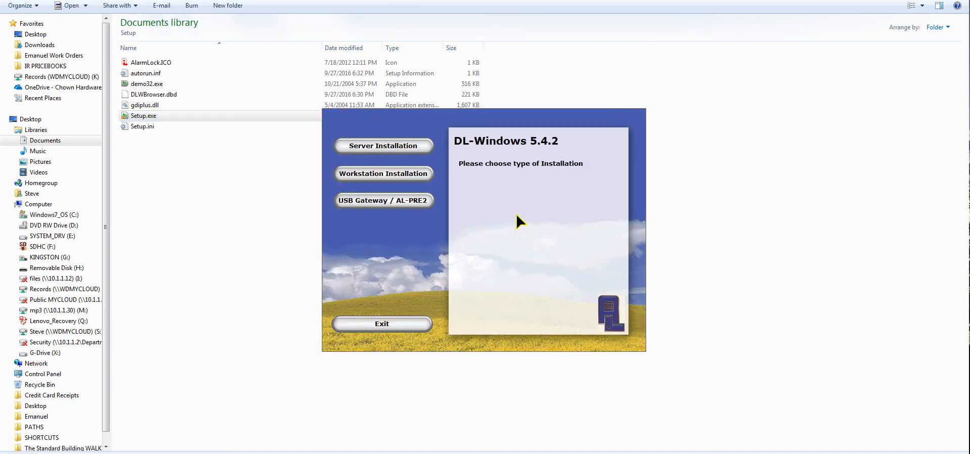
{"action": "mouse_move", "coordinate": [384, 146]}
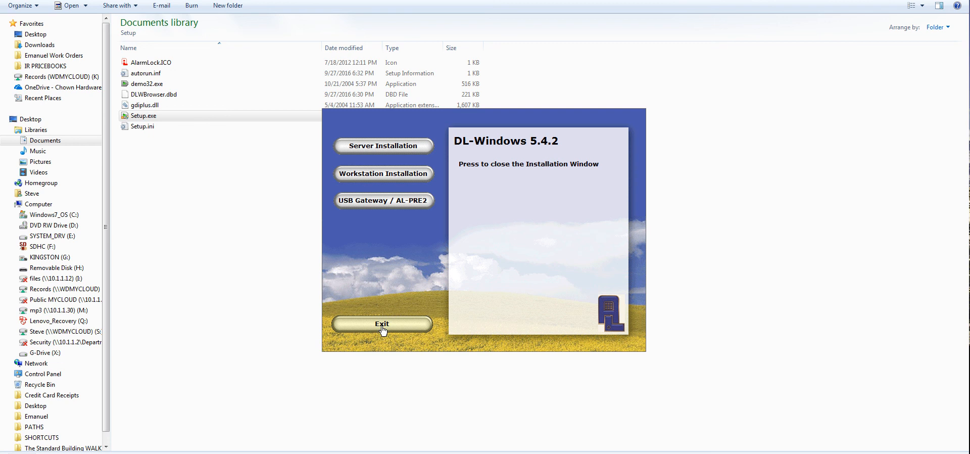
{"action": "mouse_move", "coordinate": [382, 333]}
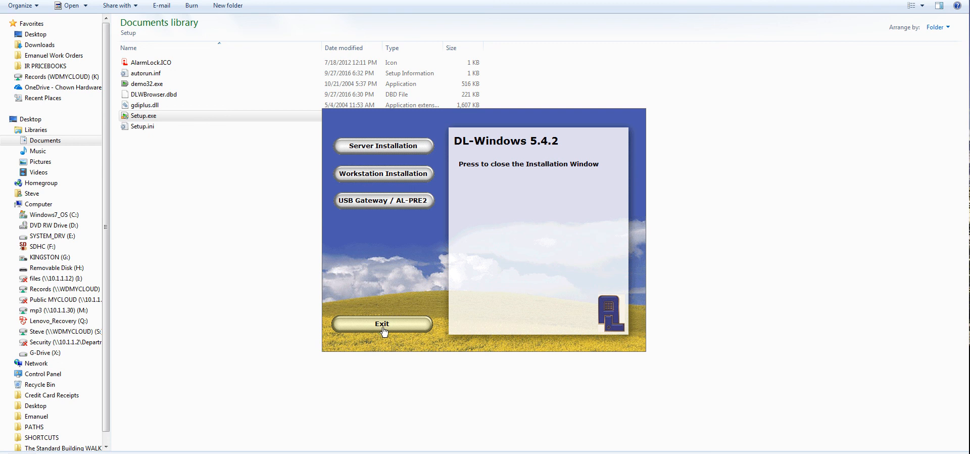
{"action": "mouse_move", "coordinate": [383, 328]}
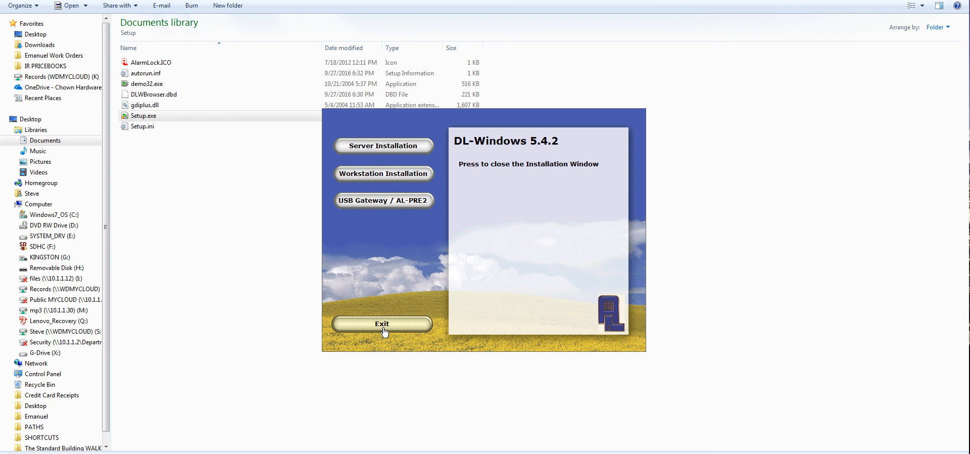